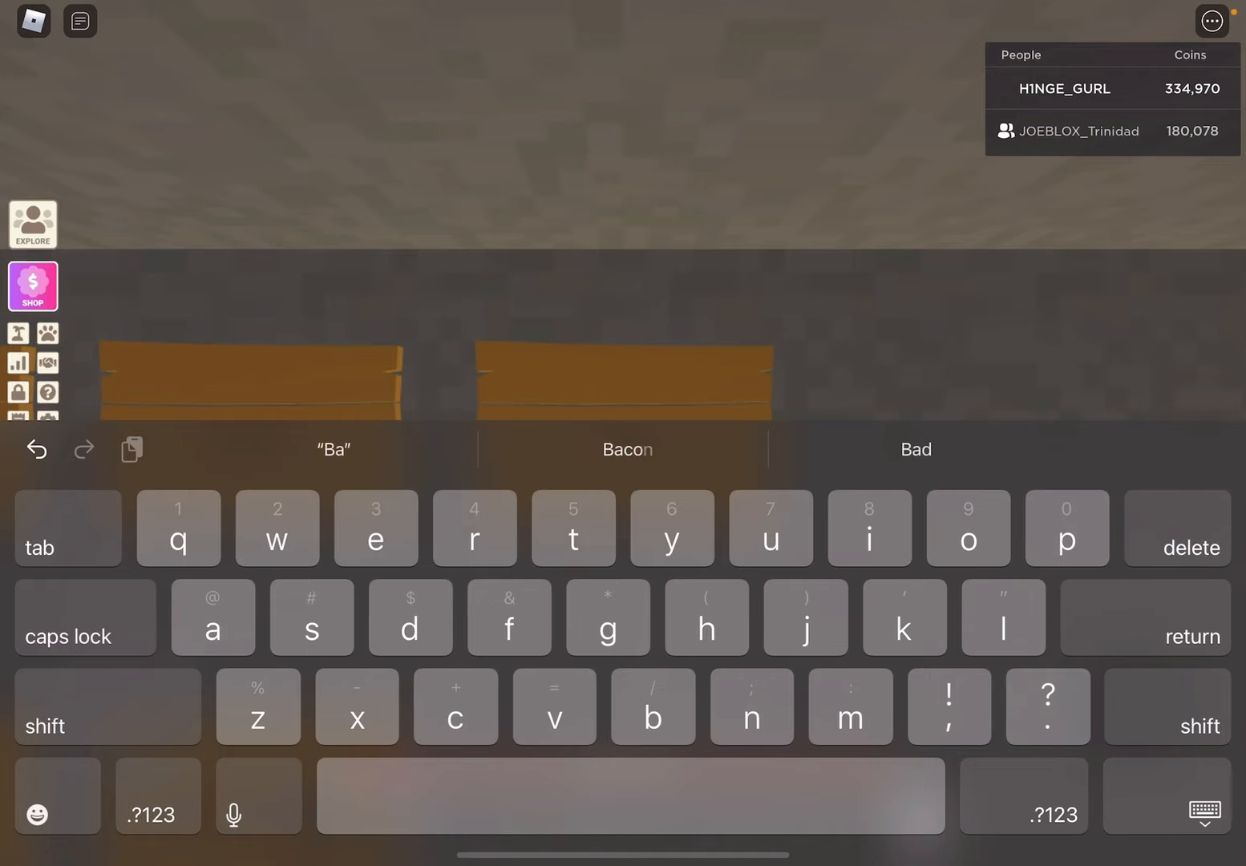
Replace the Baca sign's text with new initials and confirm the edit.
click(1205, 814)
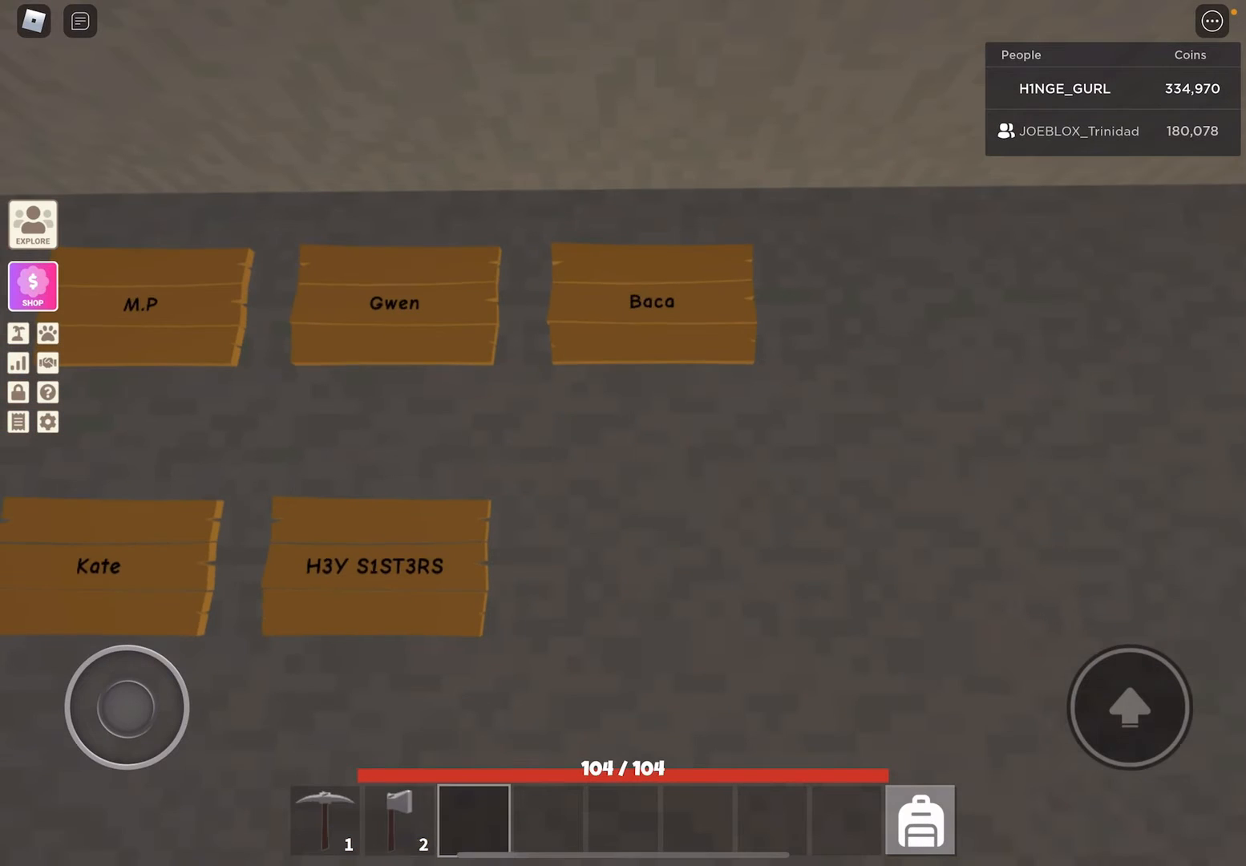
click(398, 820)
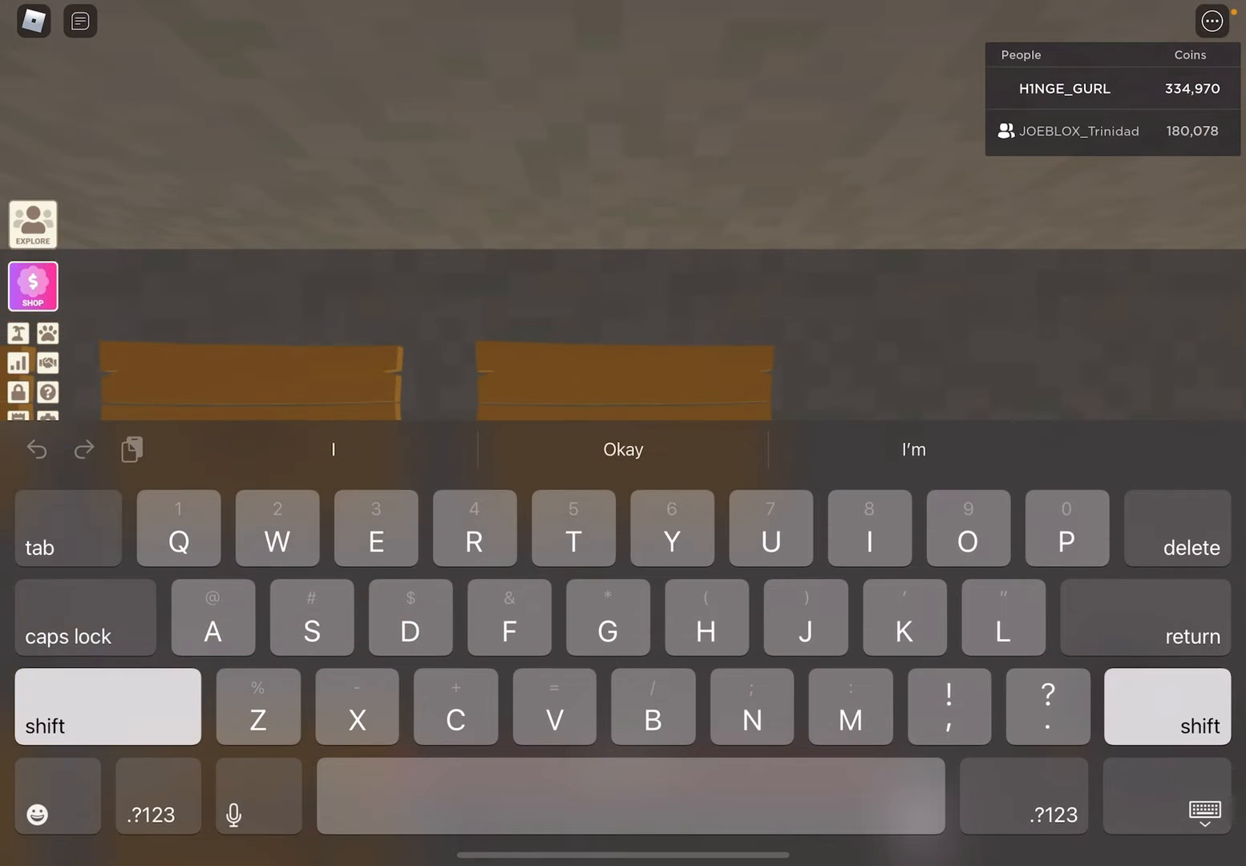
click(107, 706)
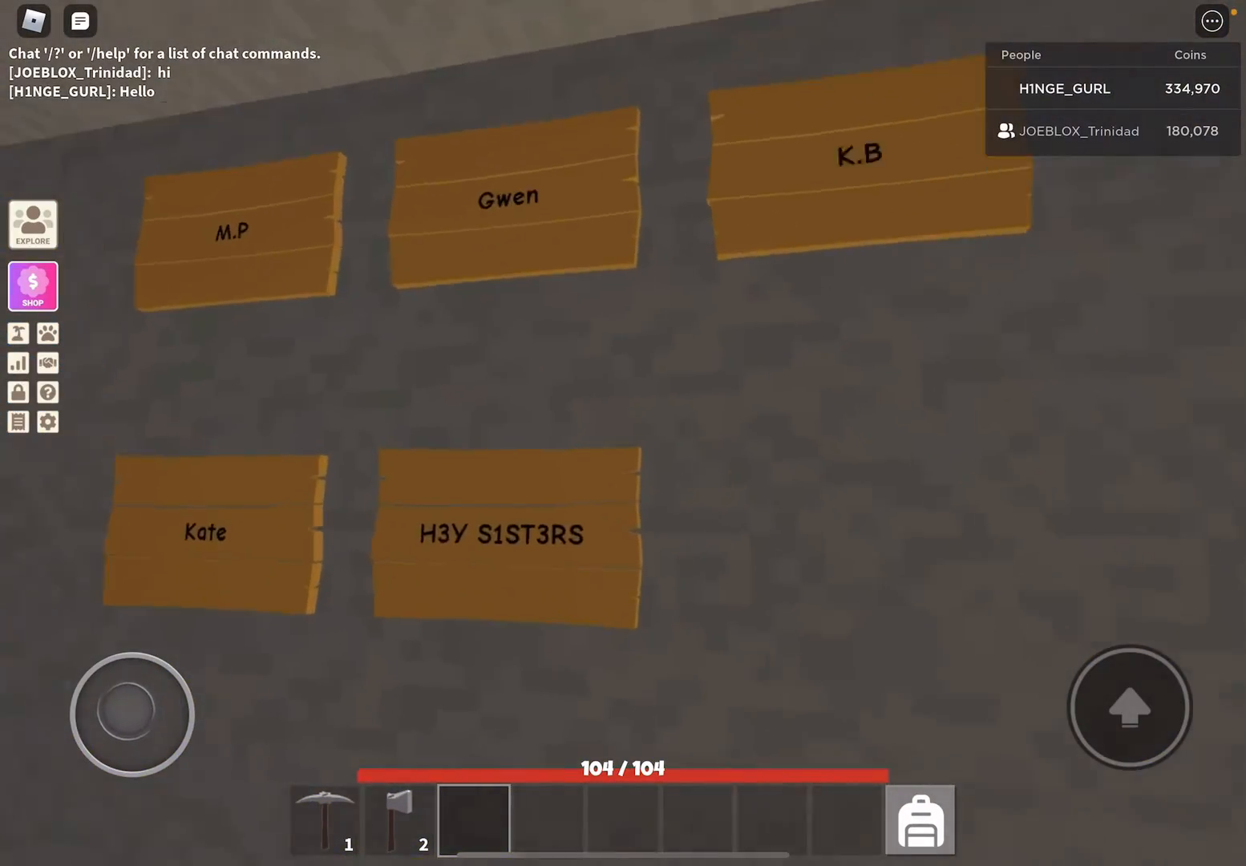
Turn the camera toward the visitor who is asking for build permission.
drag(132, 713, 180, 678)
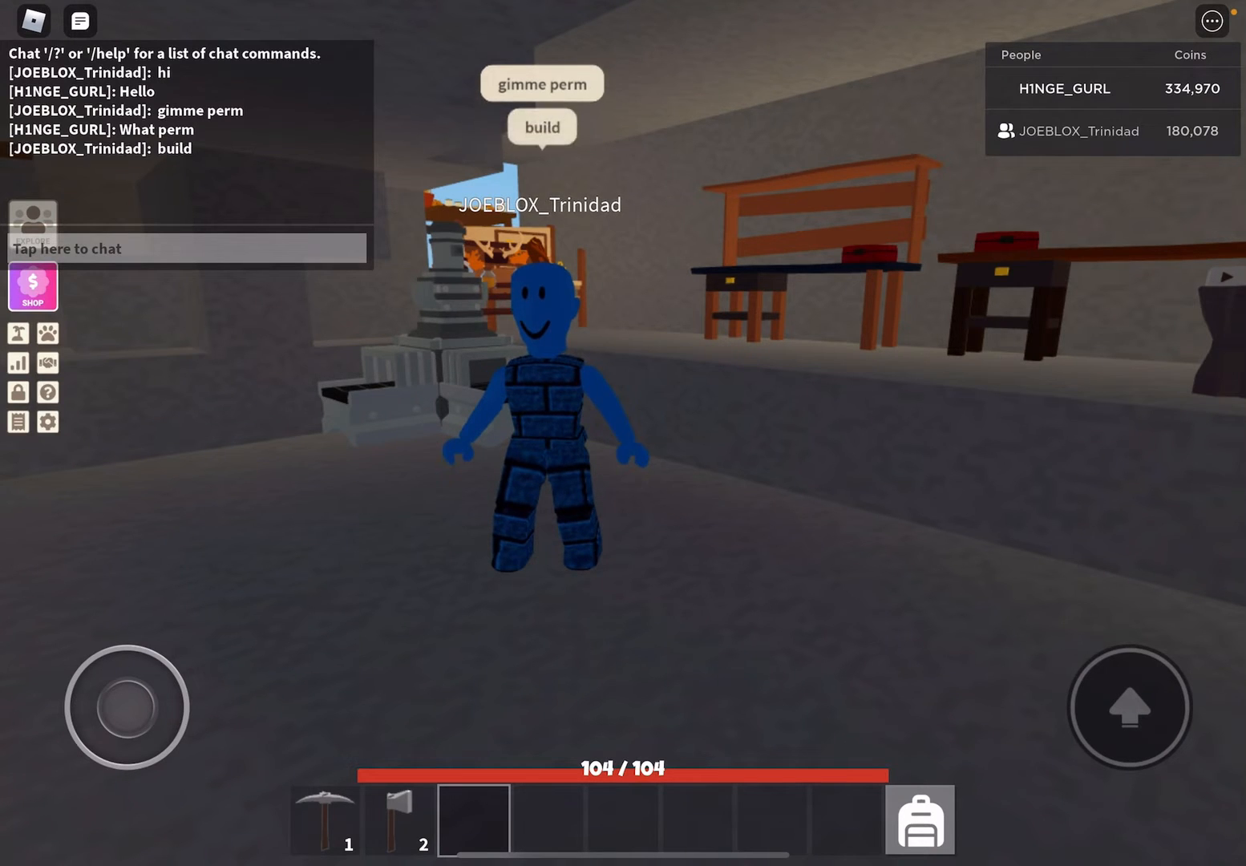
Turn on the visitor's BUILD permission in Visitor Permissions and close the panel.
click(185, 248)
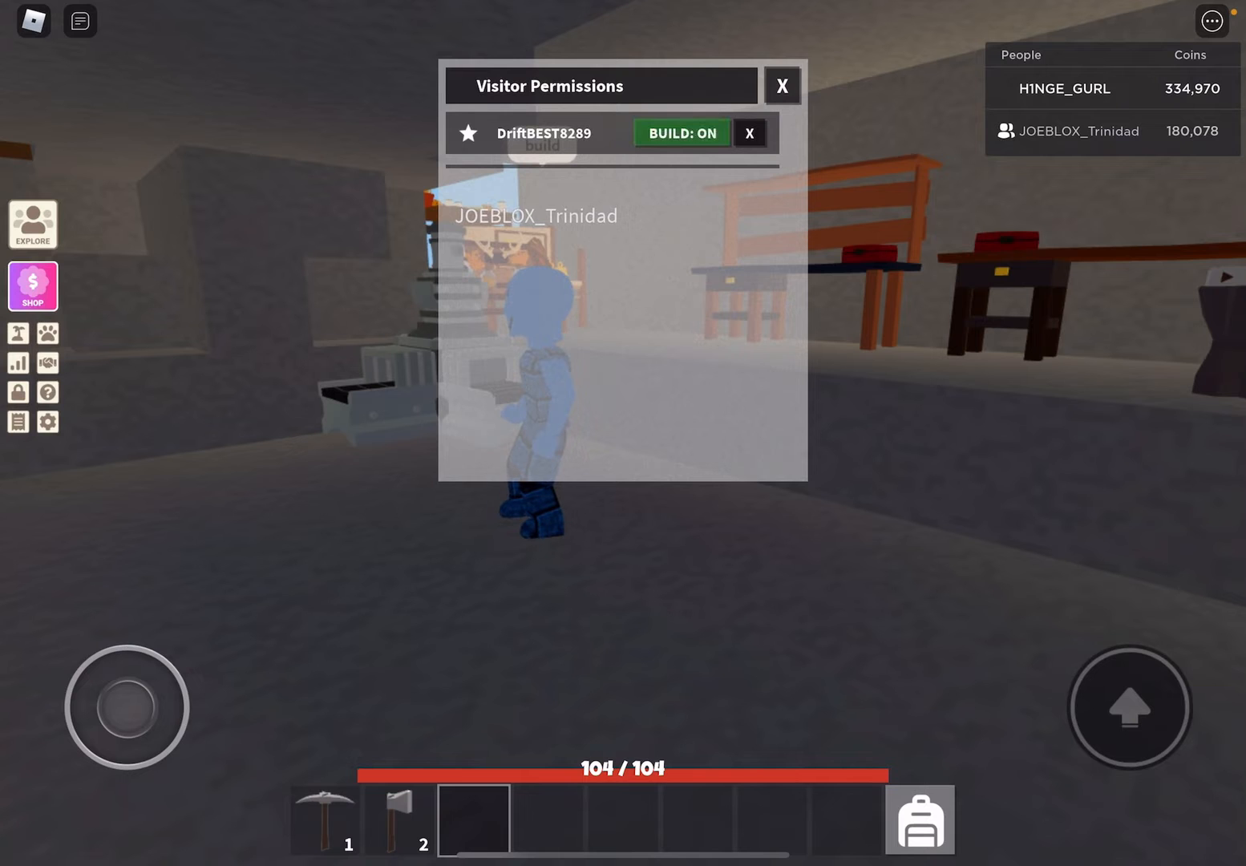
click(782, 86)
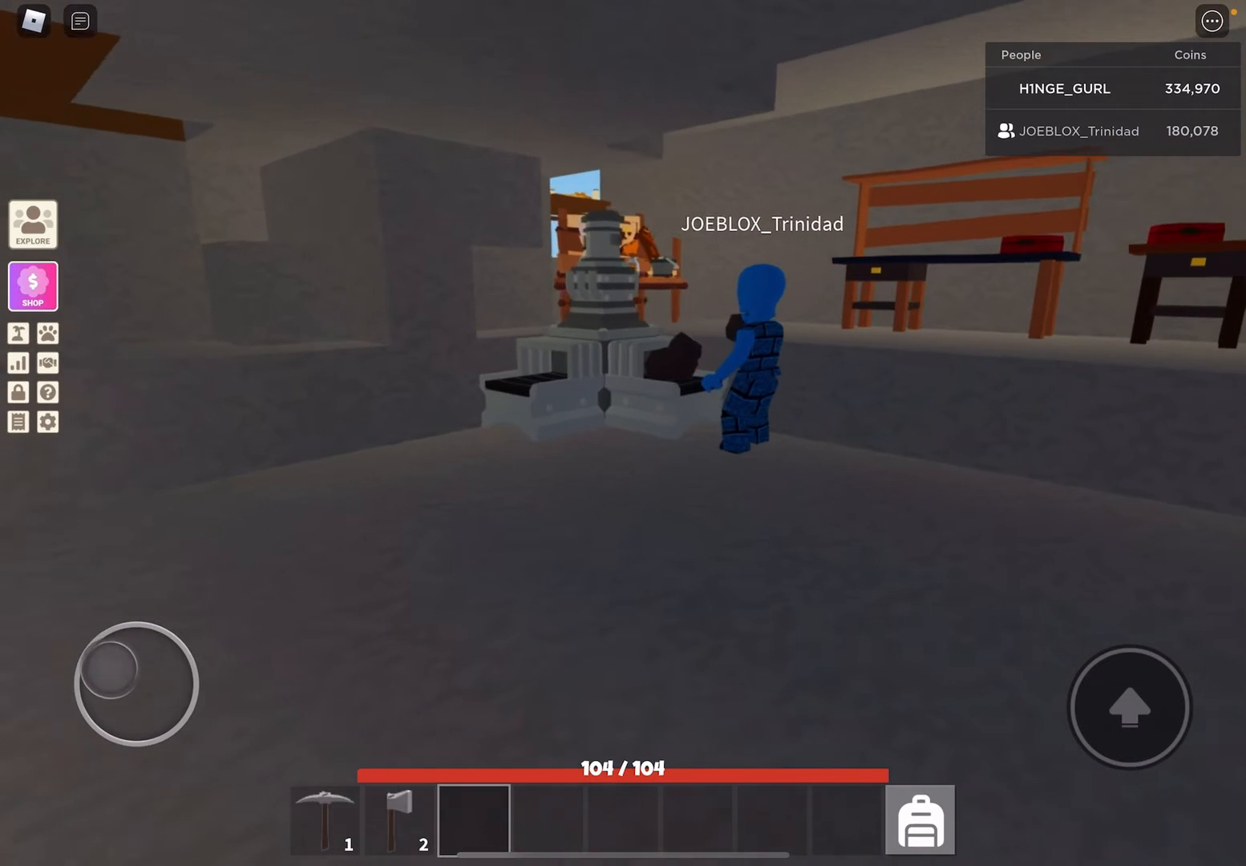
Turn the camera to follow the visitor near the cave workbenches.
drag(136, 670, 120, 705)
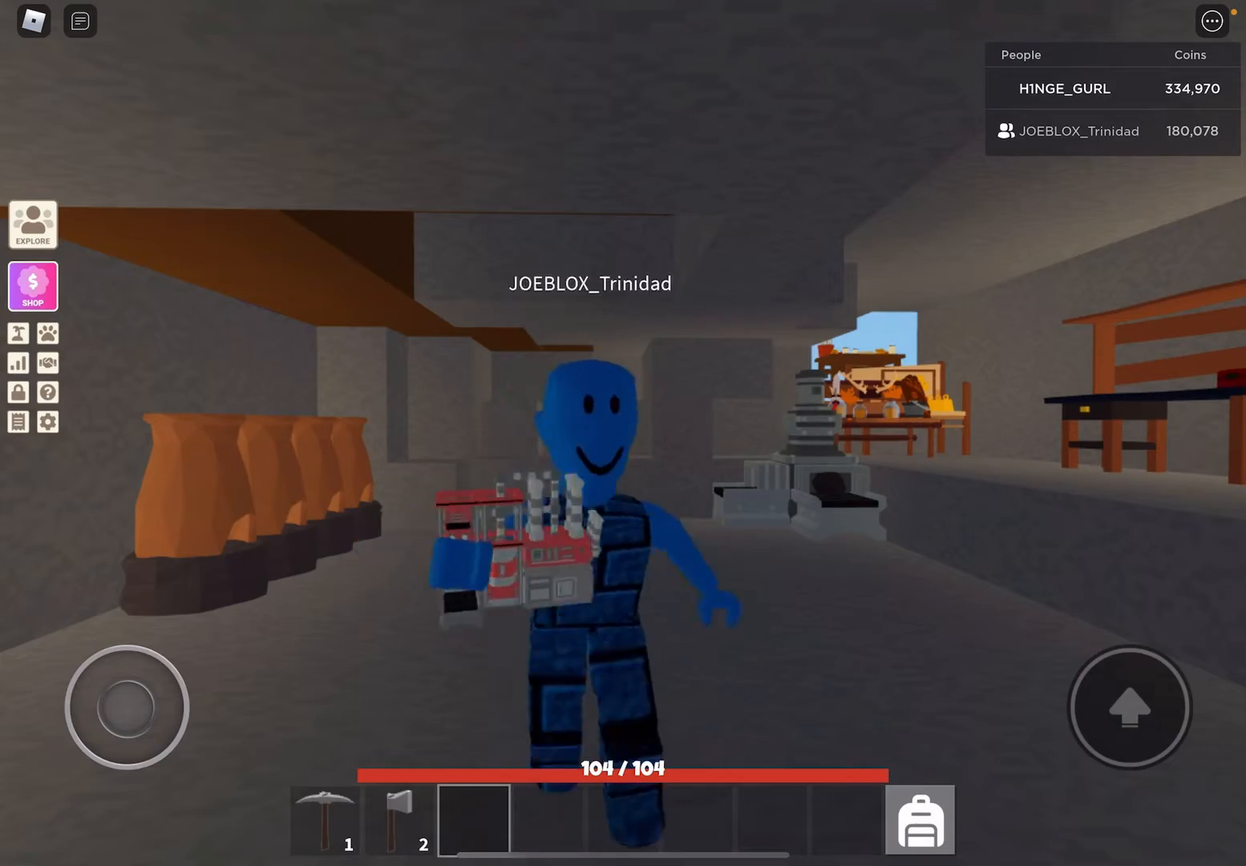
Walk out of the cave and across the grass after the visitor.
drag(126, 706, 164, 645)
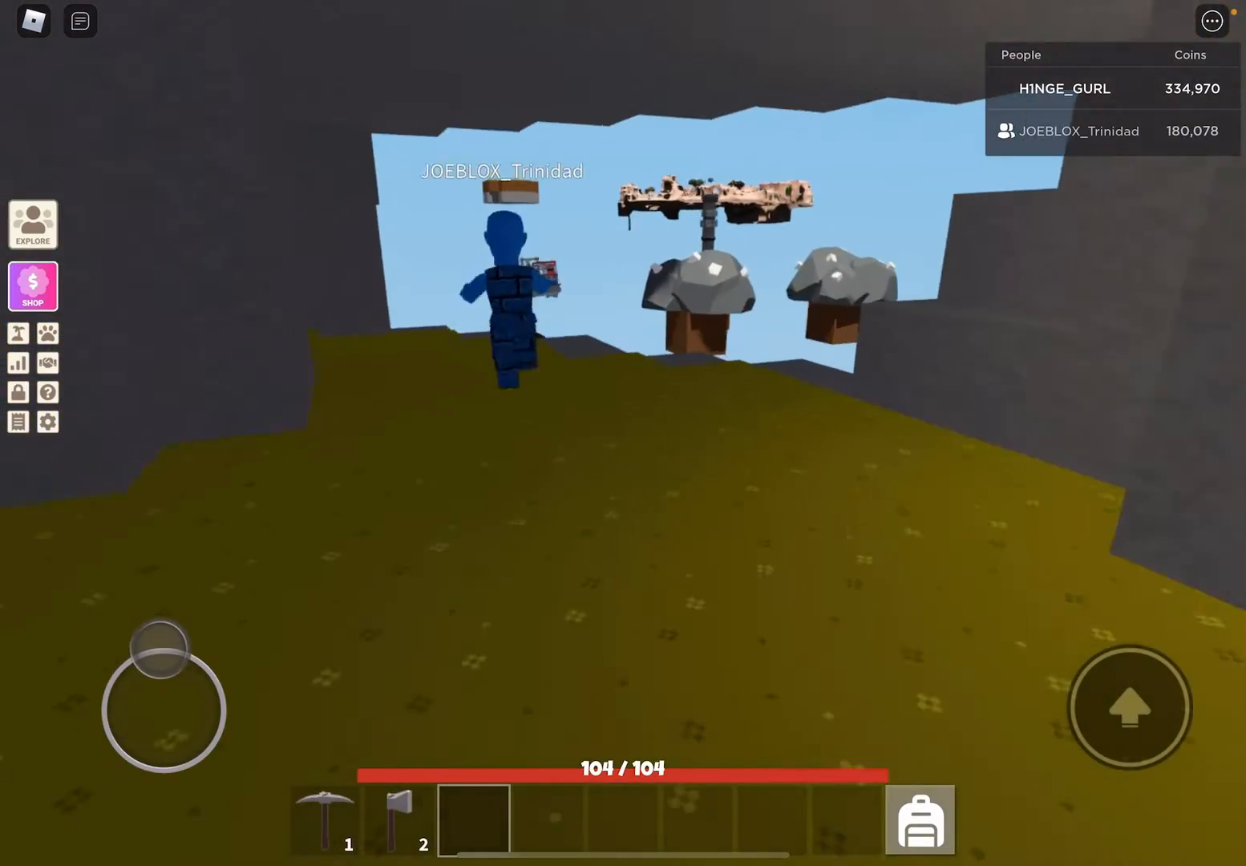
drag(164, 694, 128, 709)
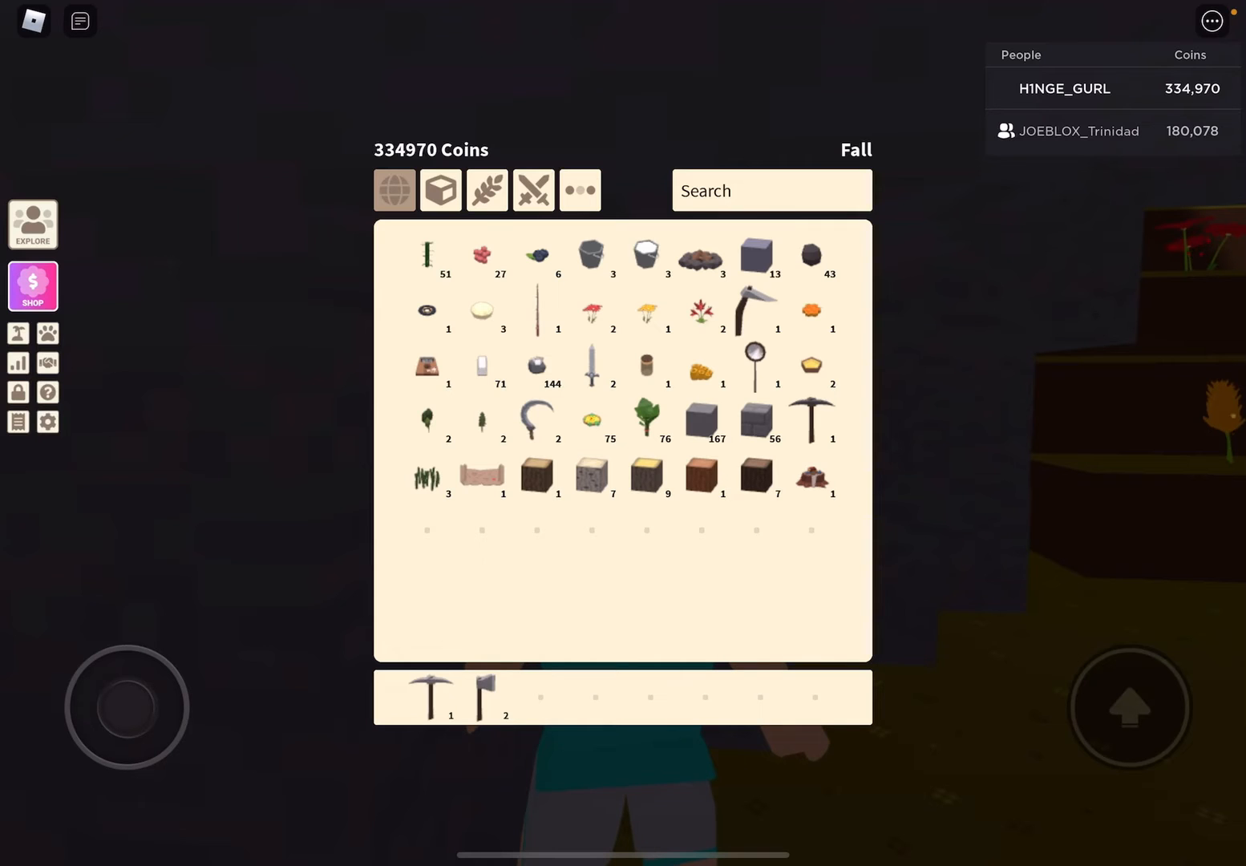
Add the small round item to hotbar slot 3 and close the backpack.
click(770, 190)
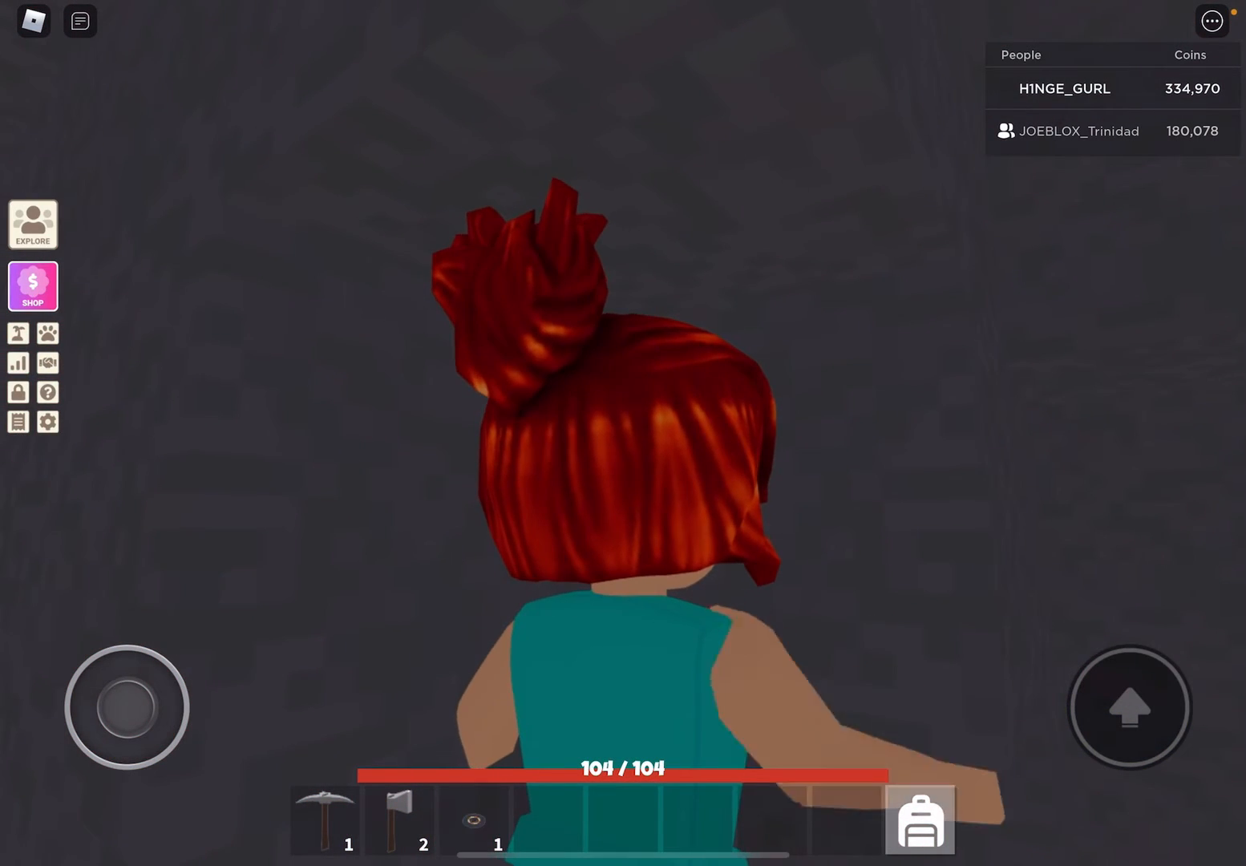
click(919, 819)
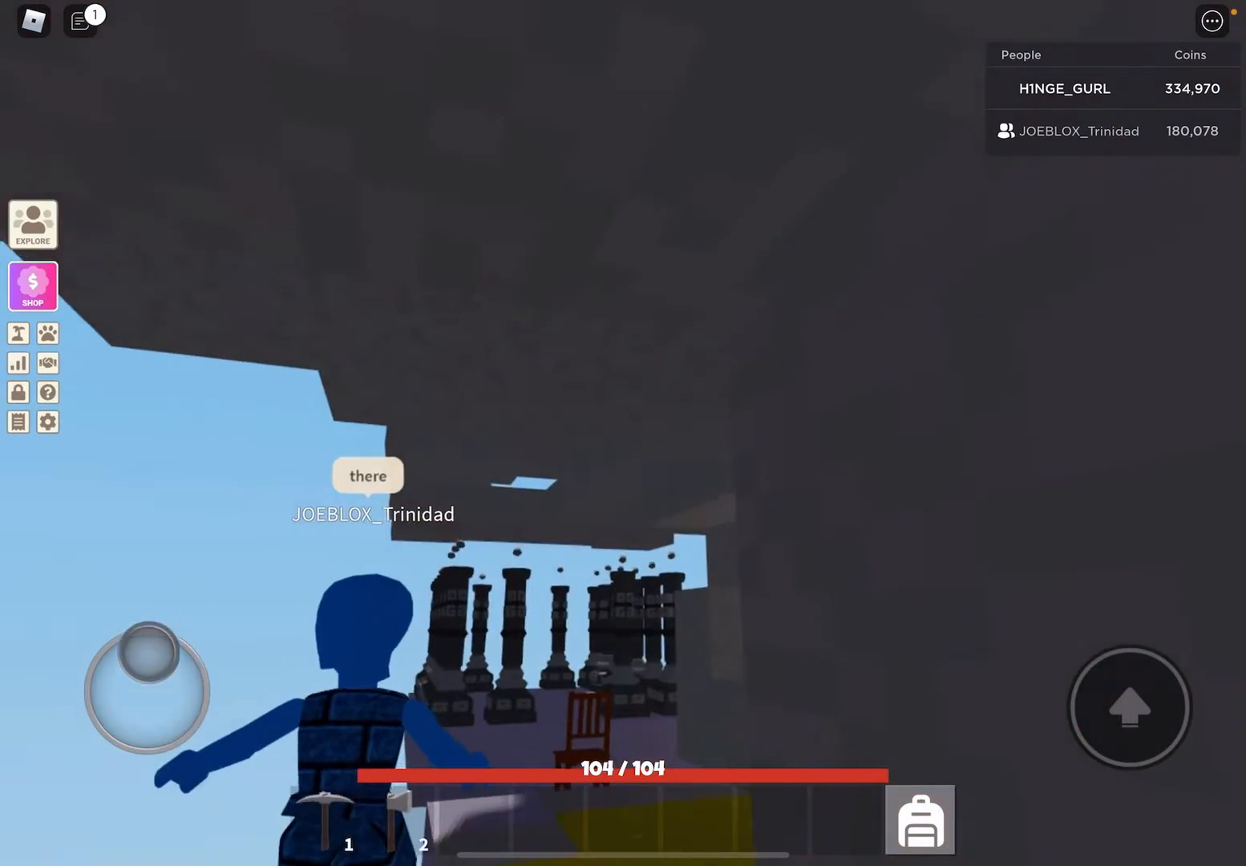
Open chat to talk with the visitor beside the dark pillars.
click(80, 20)
text(You so)
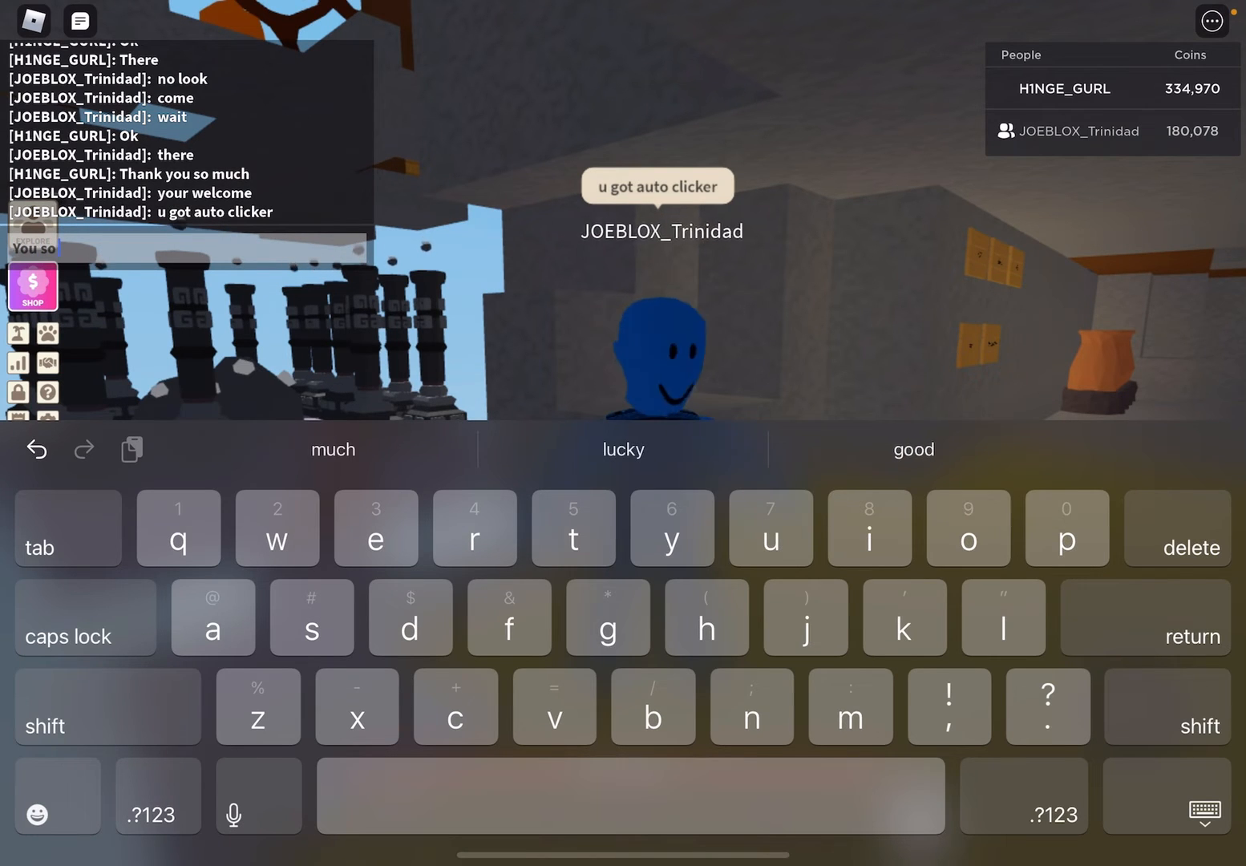
Send a chat reply about being on mobile, then begin another about school.
key(return)
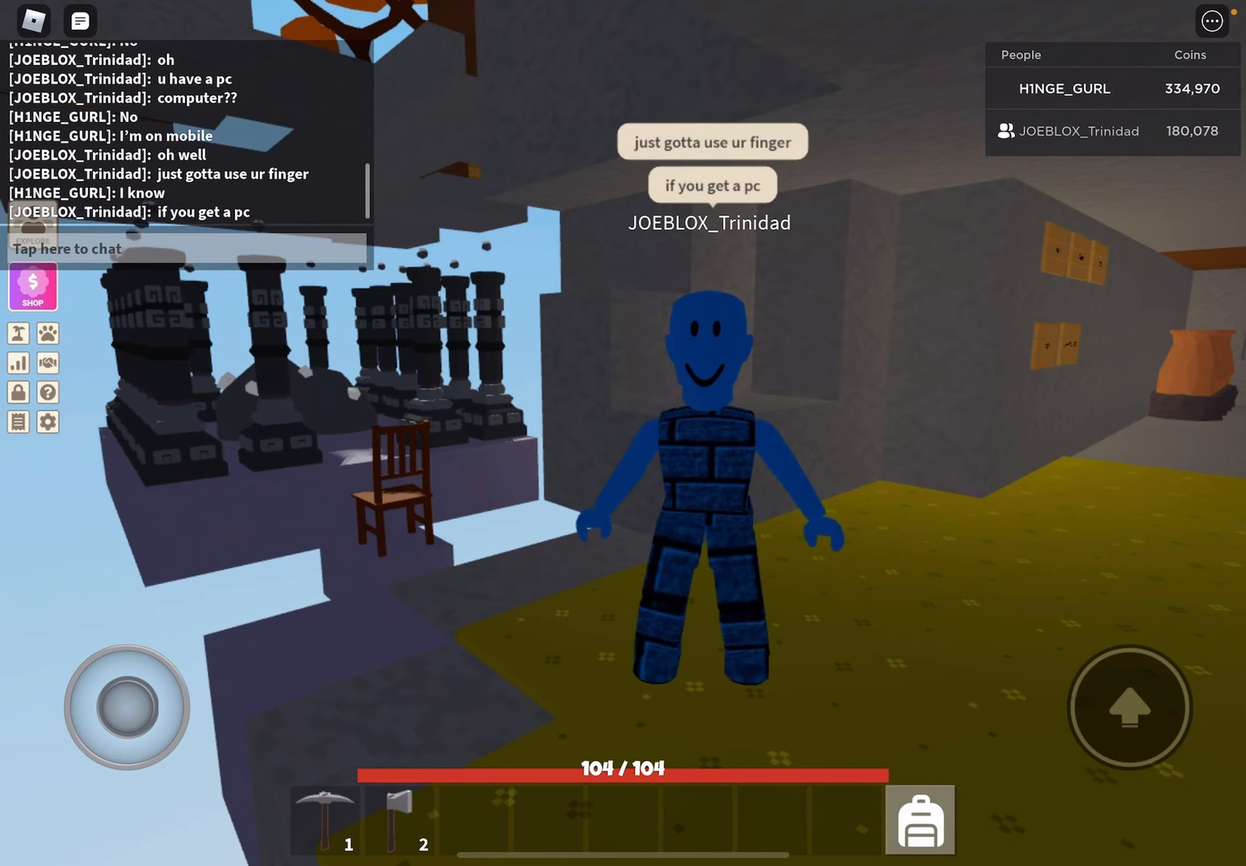
click(184, 248)
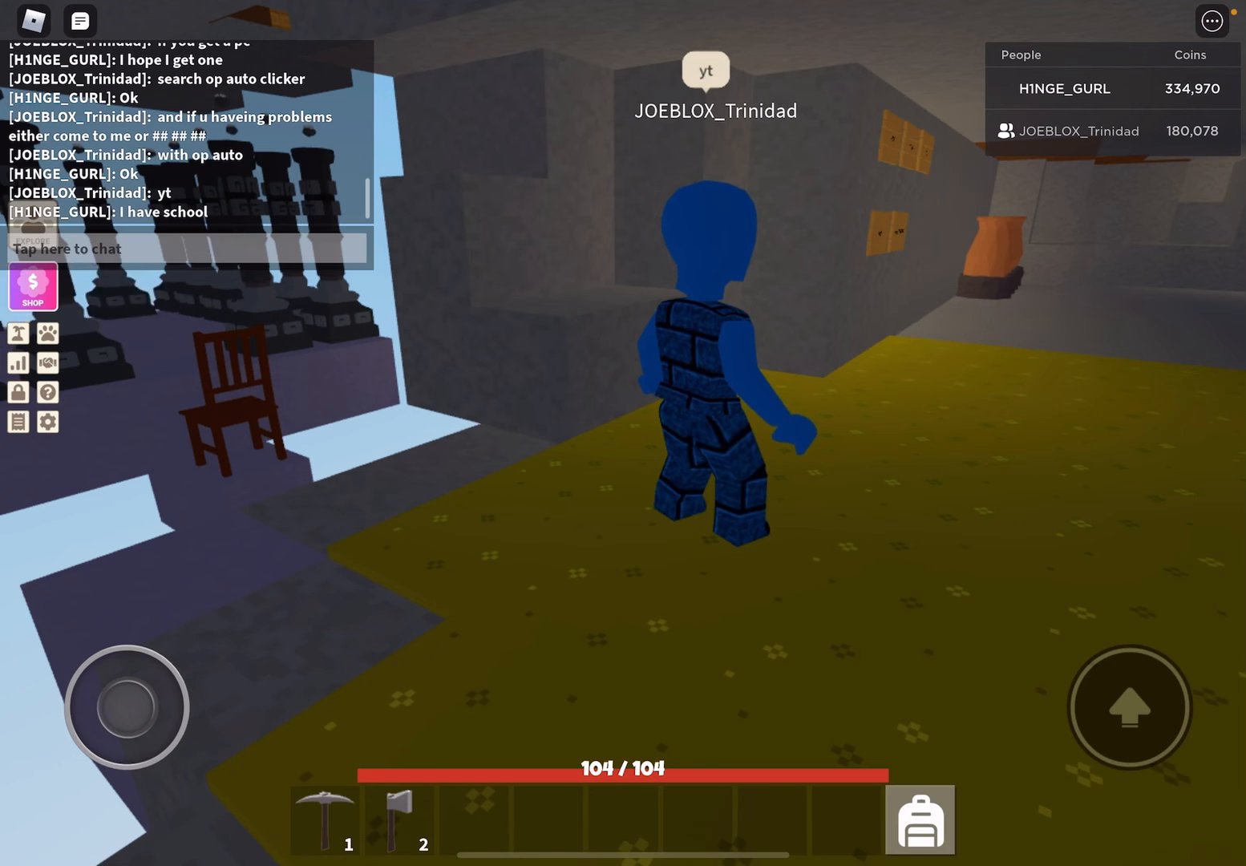
Send "I'll repay you soon" to the visitor in chat.
click(185, 248)
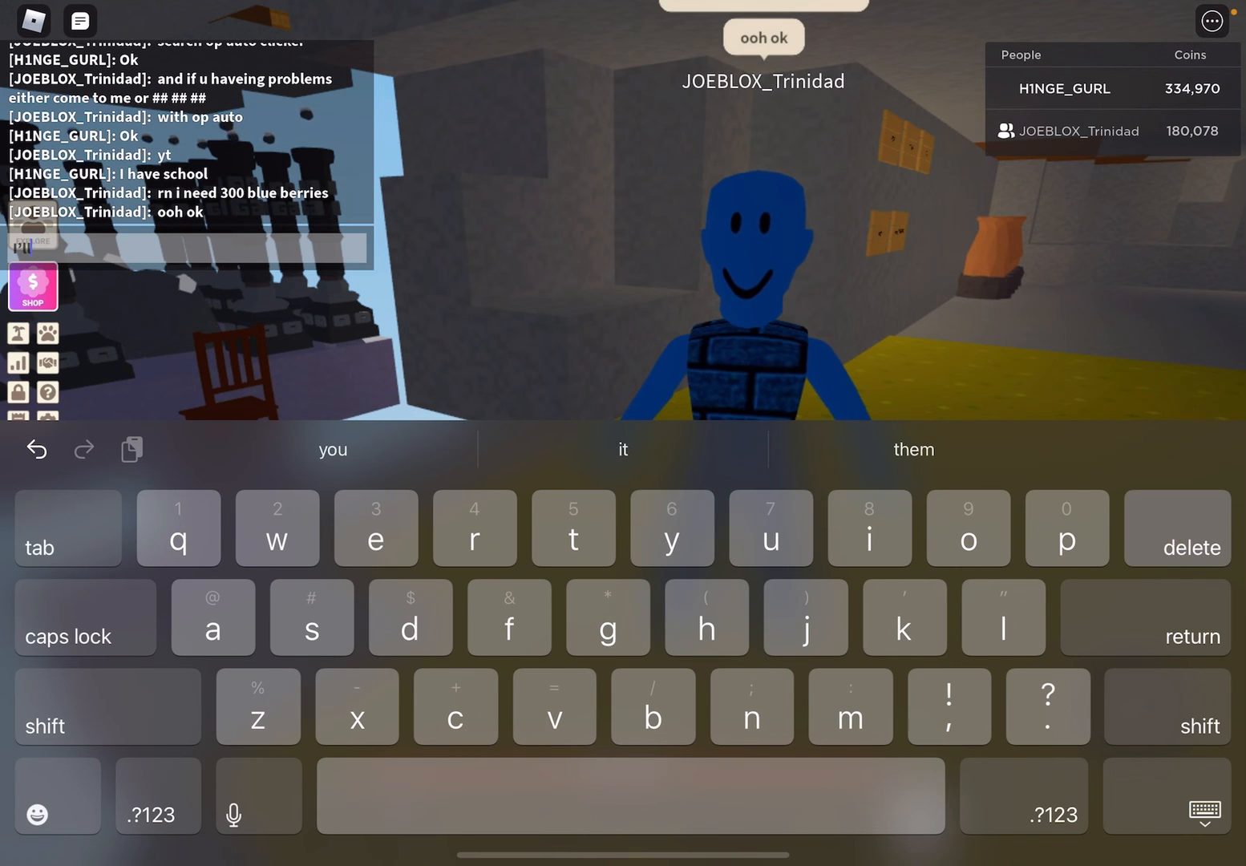
text(I'll repay you soon)
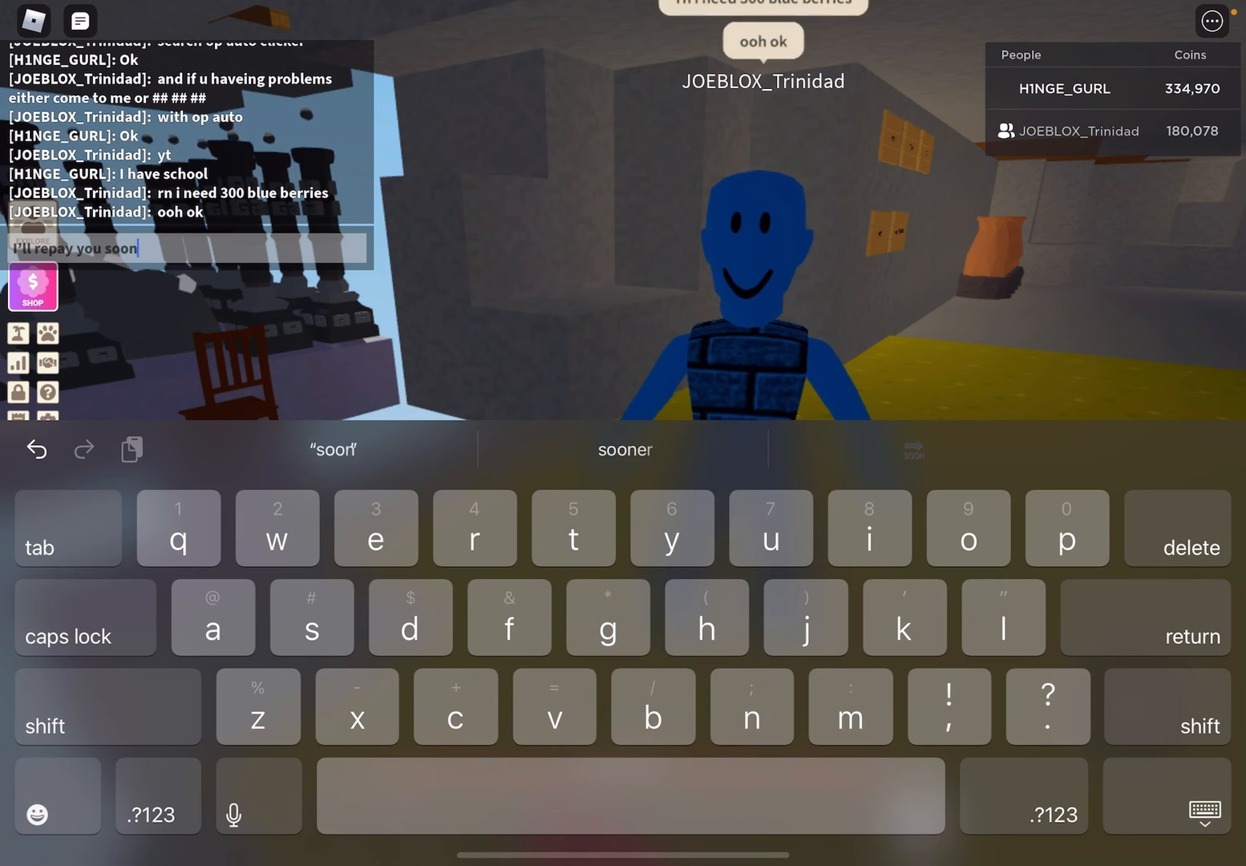
key(return)
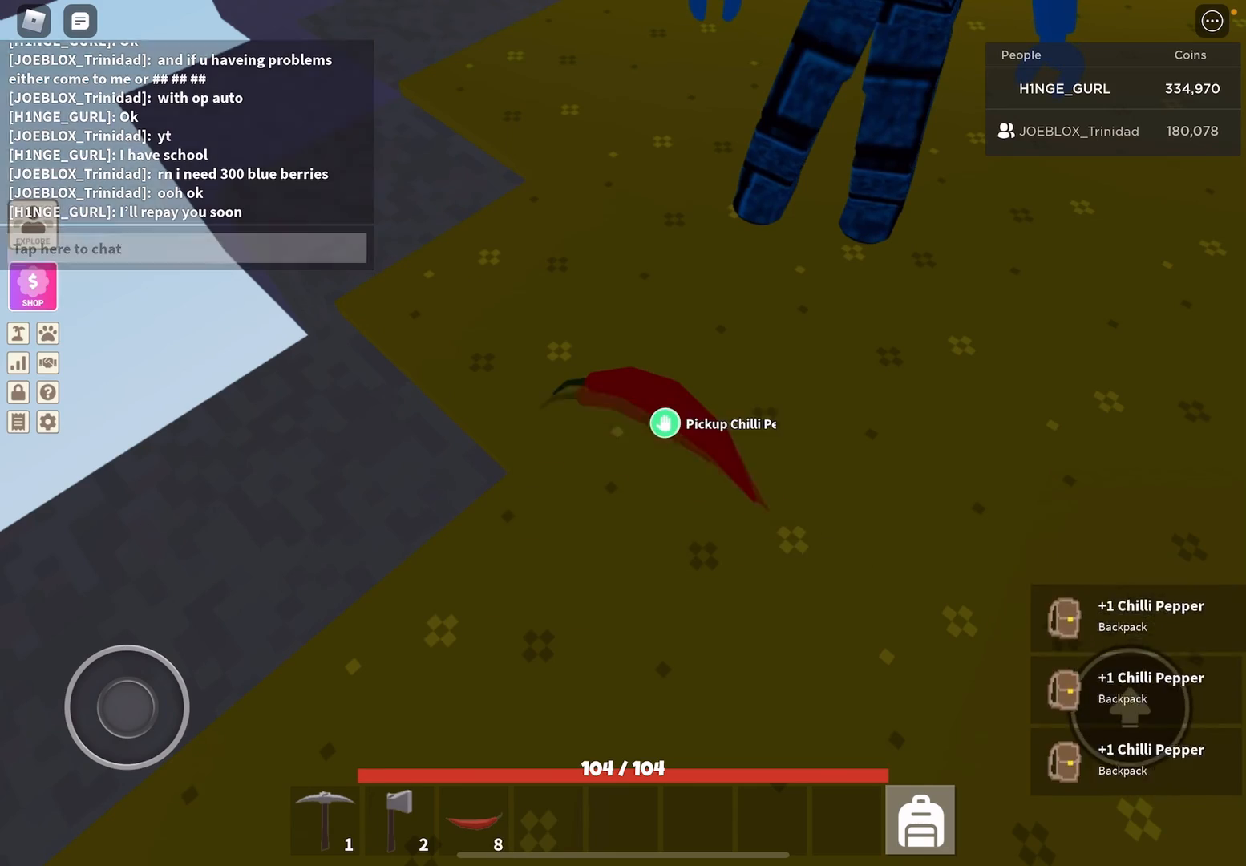
Pick up the remaining chilli pepper, send "I will", and start a thank-you message.
click(664, 423)
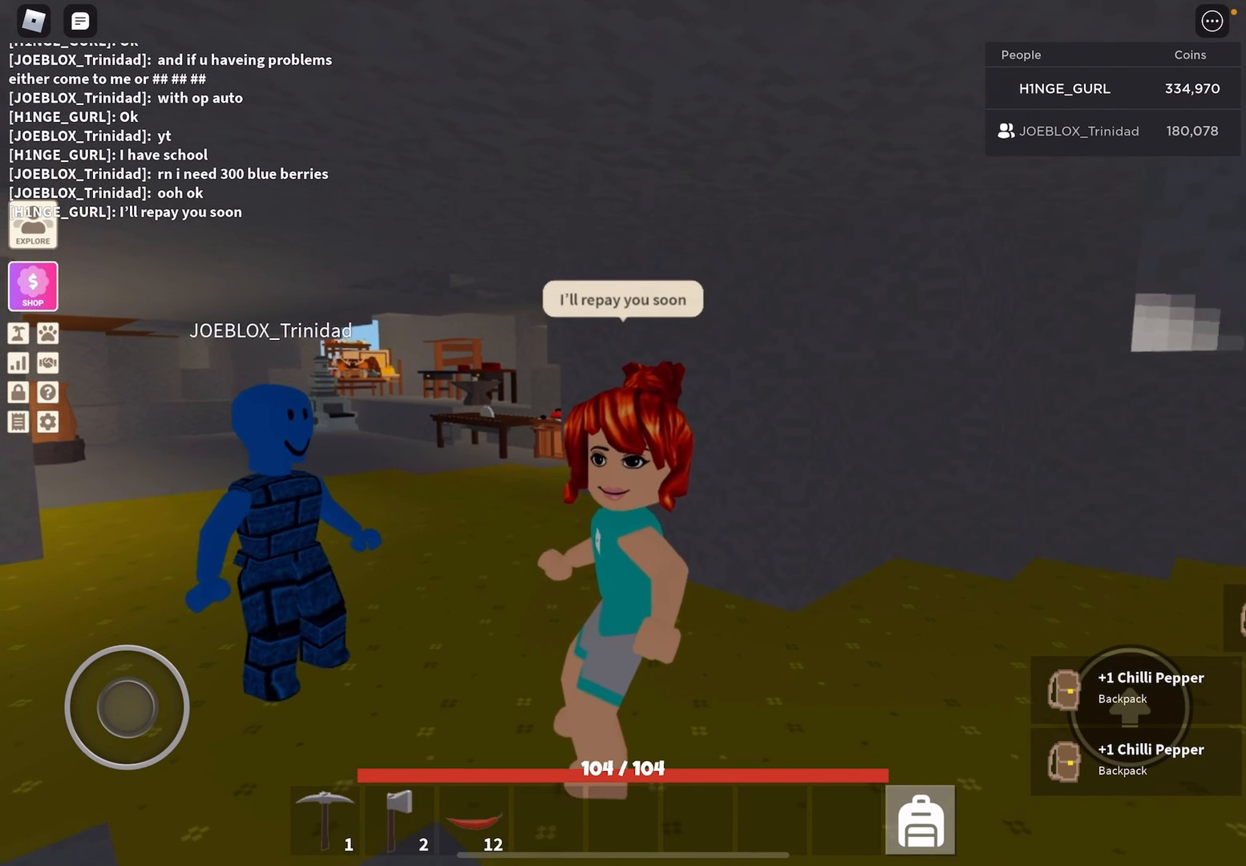
click(188, 247)
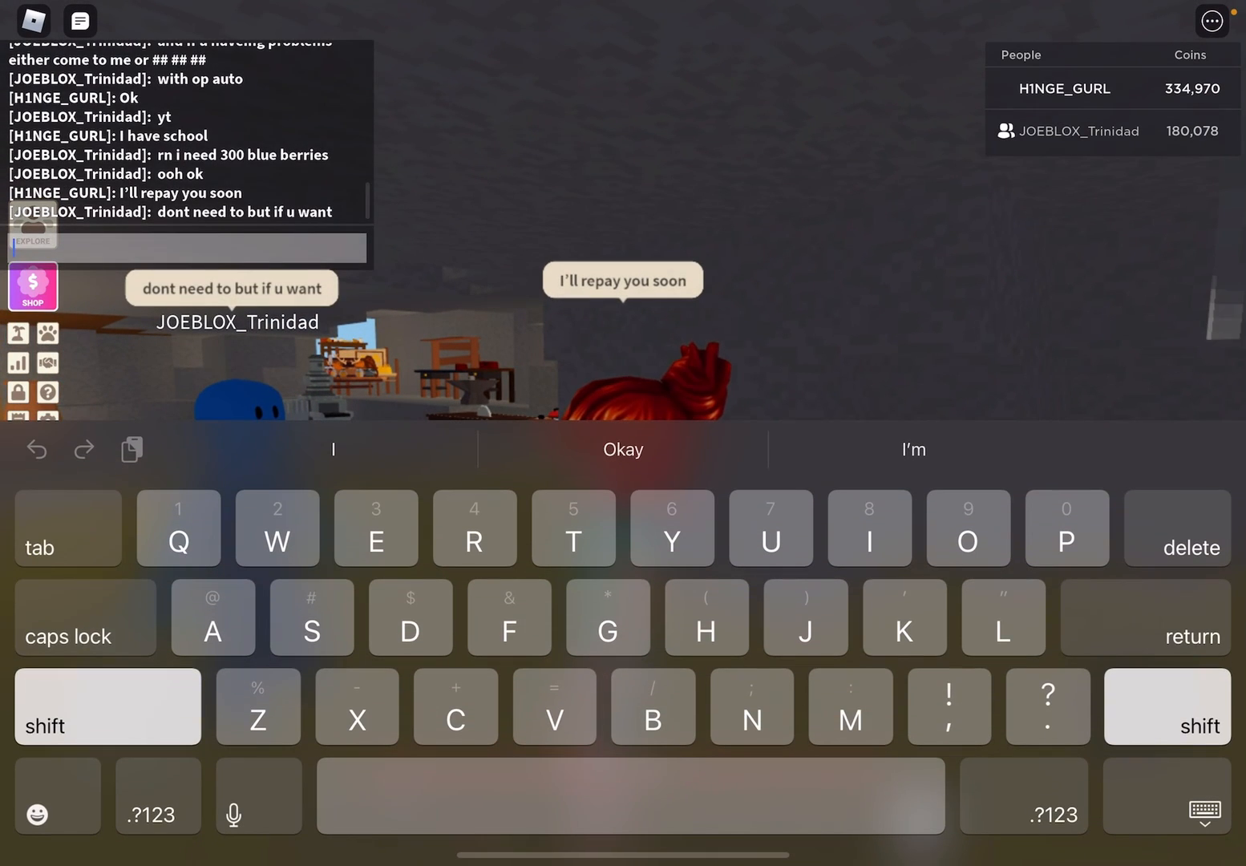
text(I will)
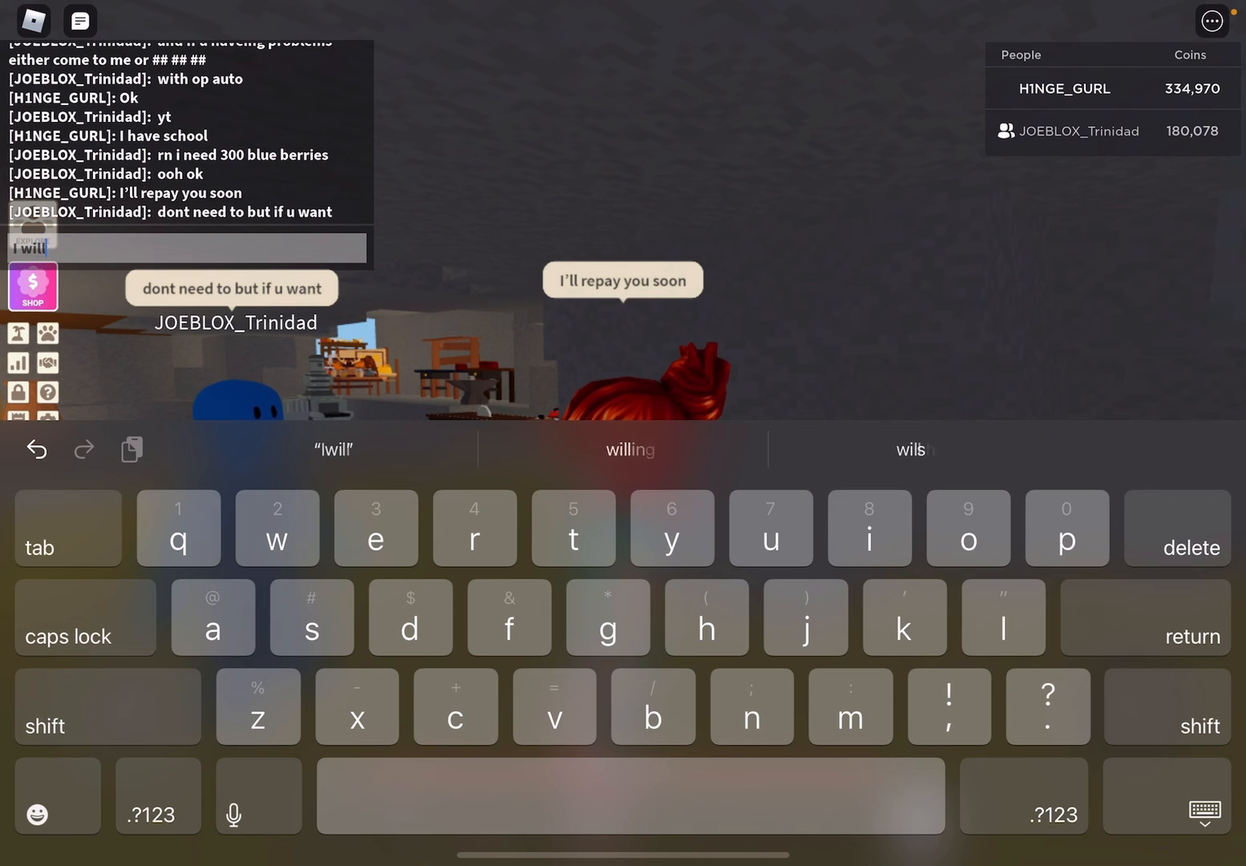
key(return)
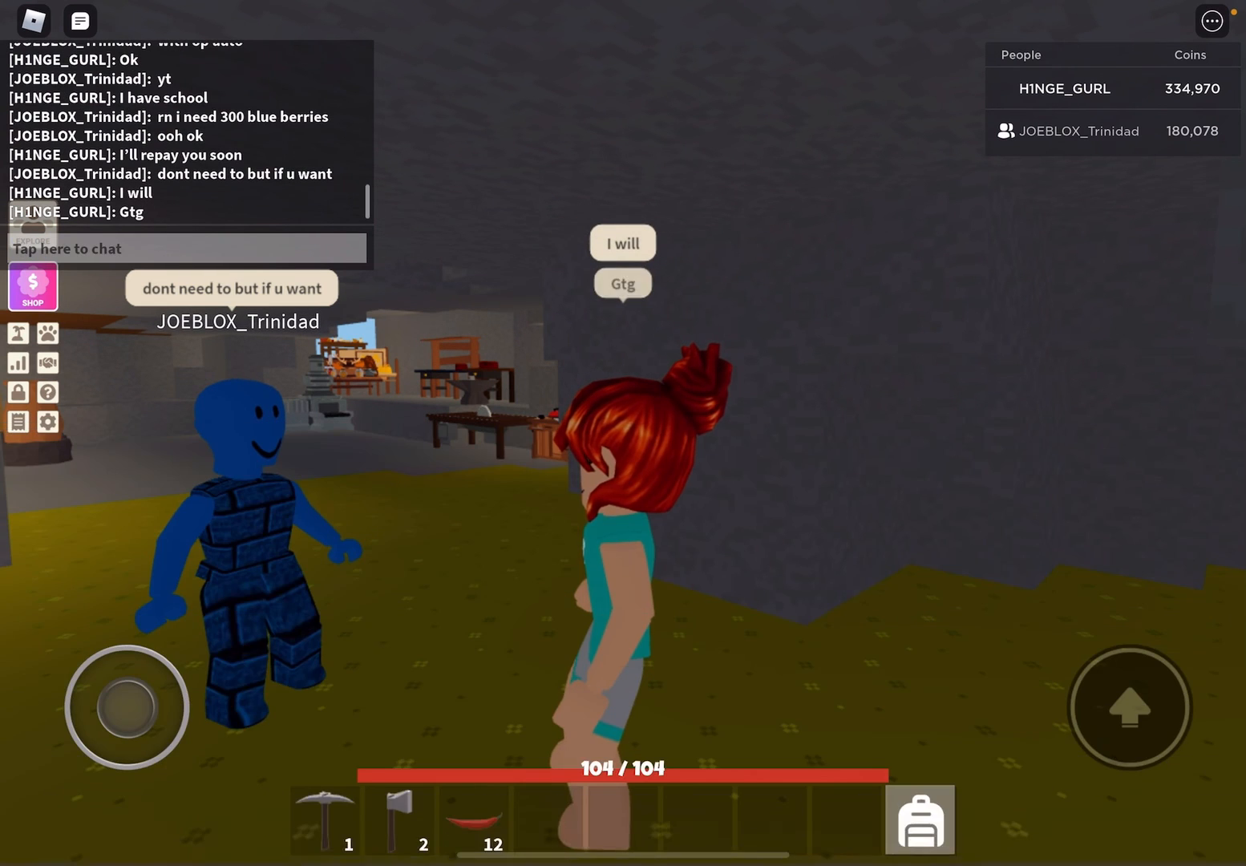
click(184, 247)
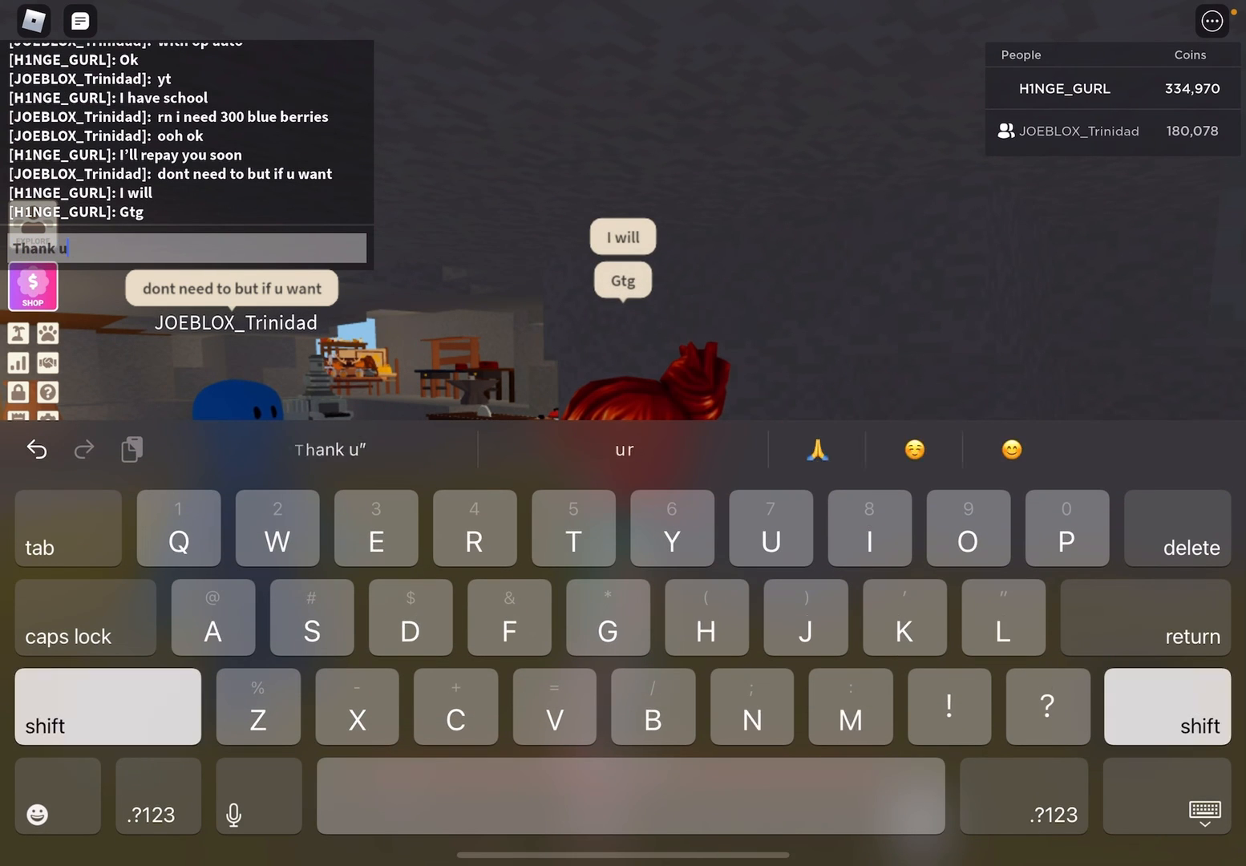
Leave the Islands experience via the Roblox menu and confirm Leave.
click(31, 20)
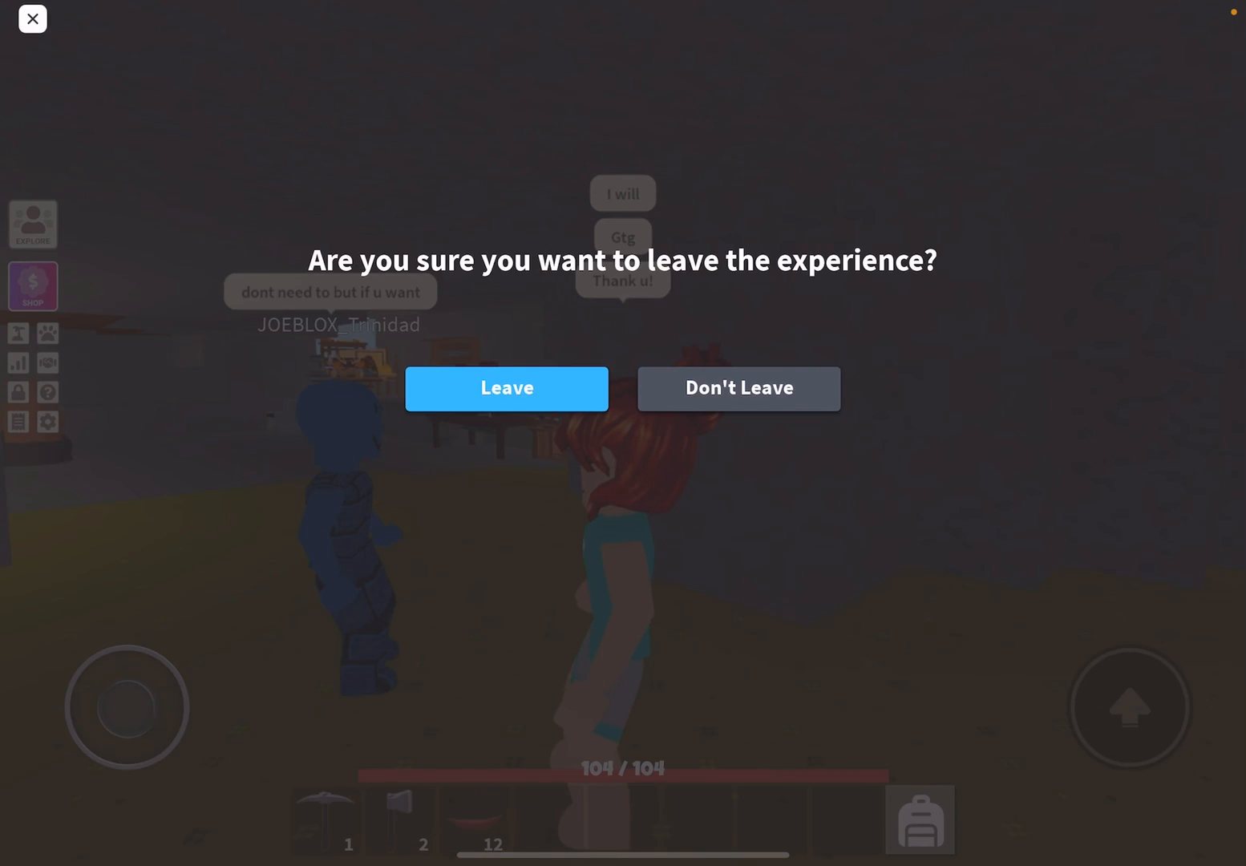
click(507, 388)
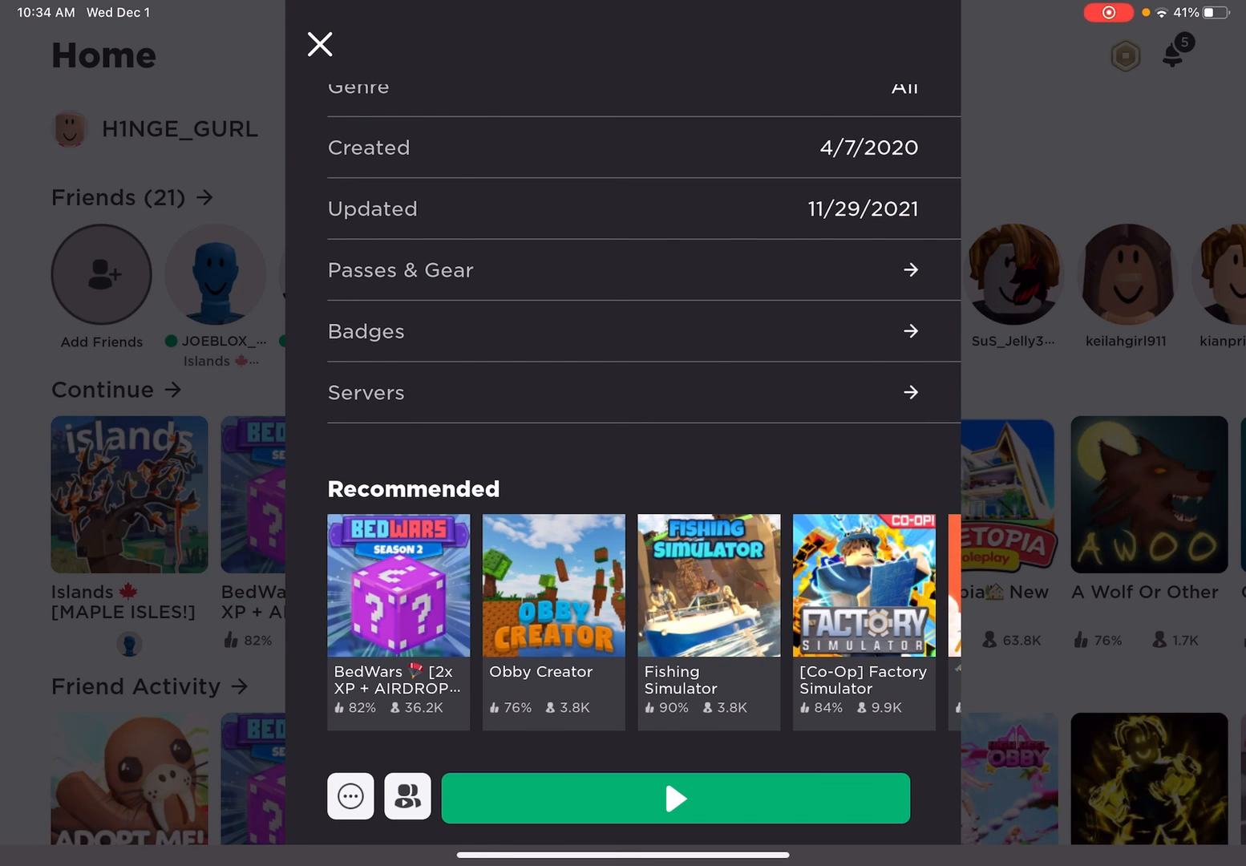